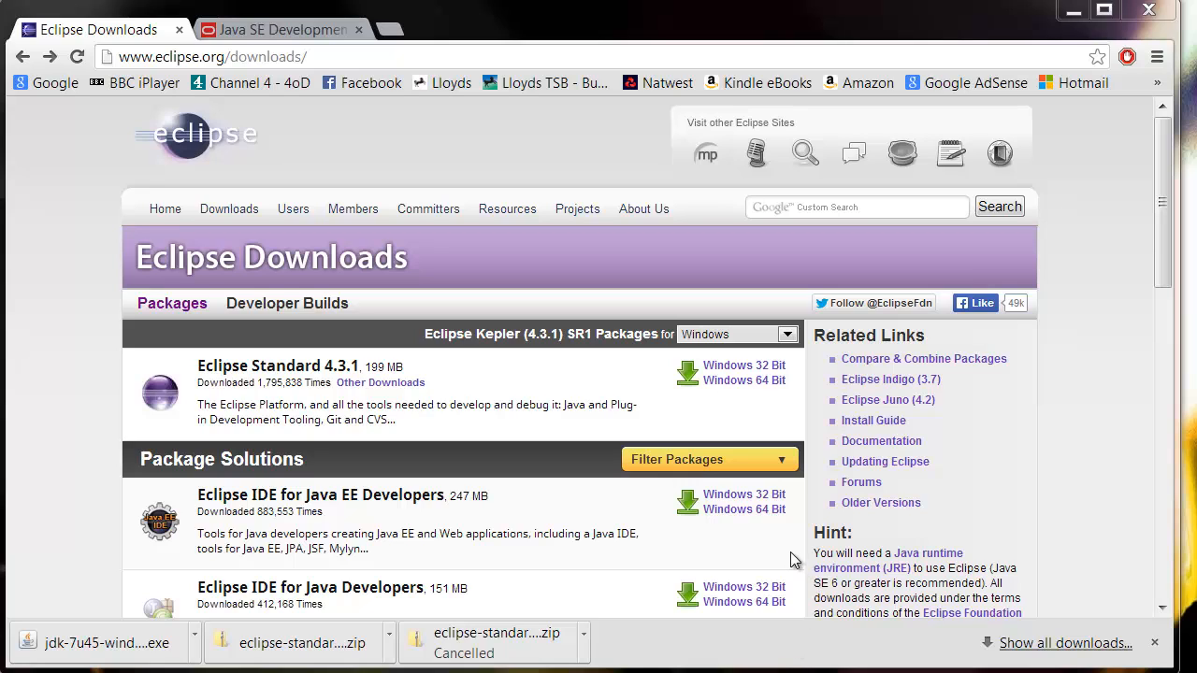
{"action": "mouse_move", "coordinate": [446, 411]}
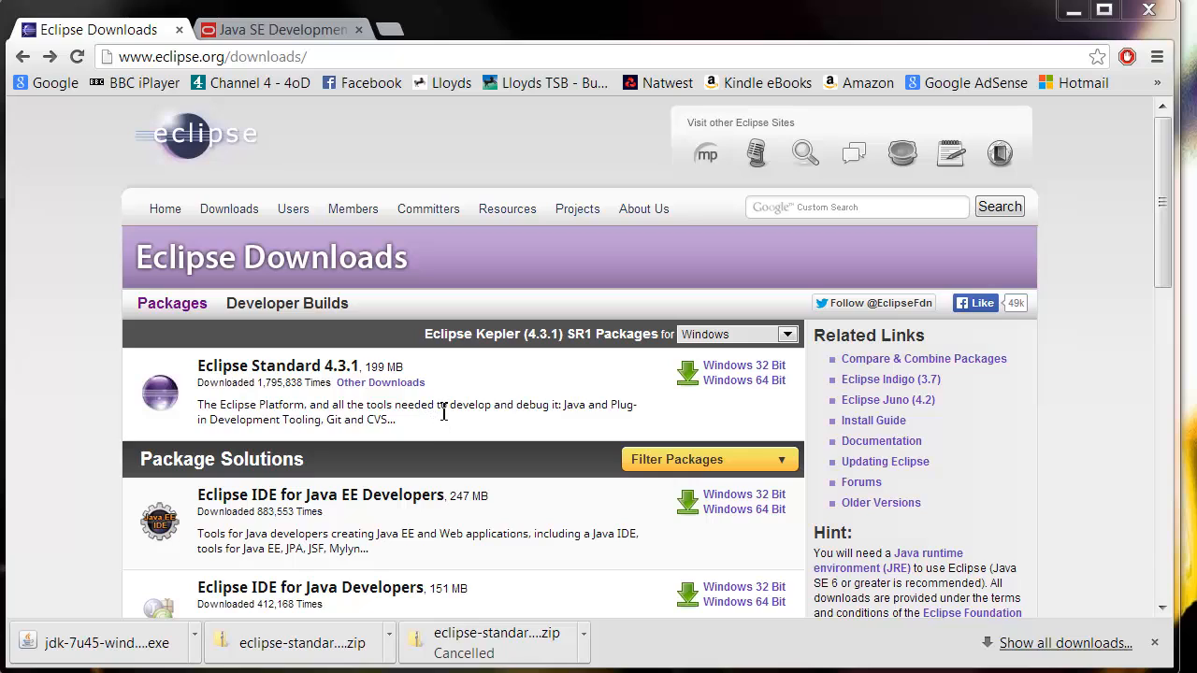
{"action": "mouse_move", "coordinate": [501, 411]}
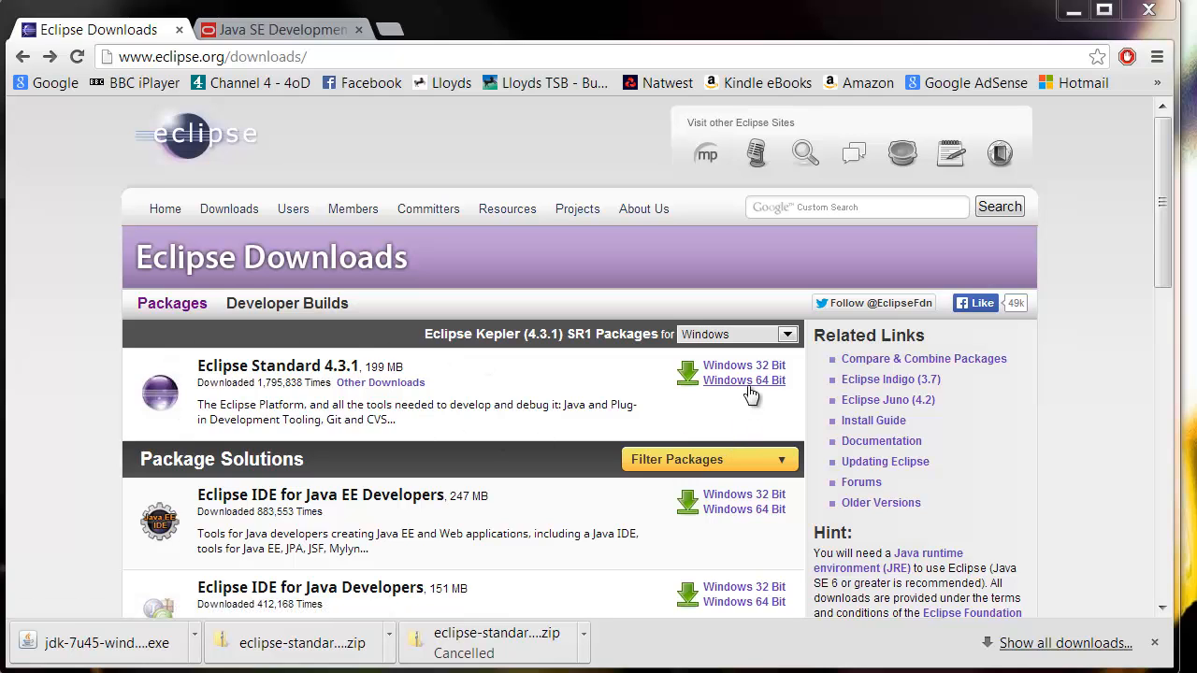
- Choose the Windows 64 Bit download of Eclipse Standard 4.3.1, reaching the mirror page
{"action": "left_click", "coordinate": [744, 381]}
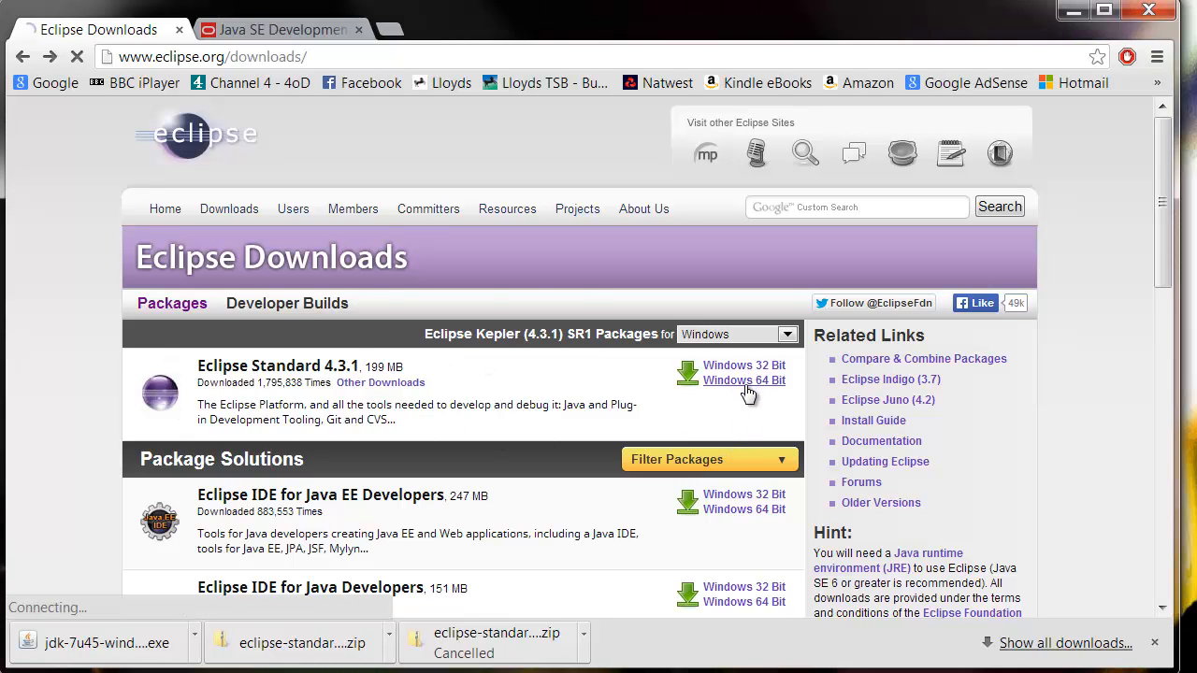
{"action": "left_click", "coordinate": [744, 380]}
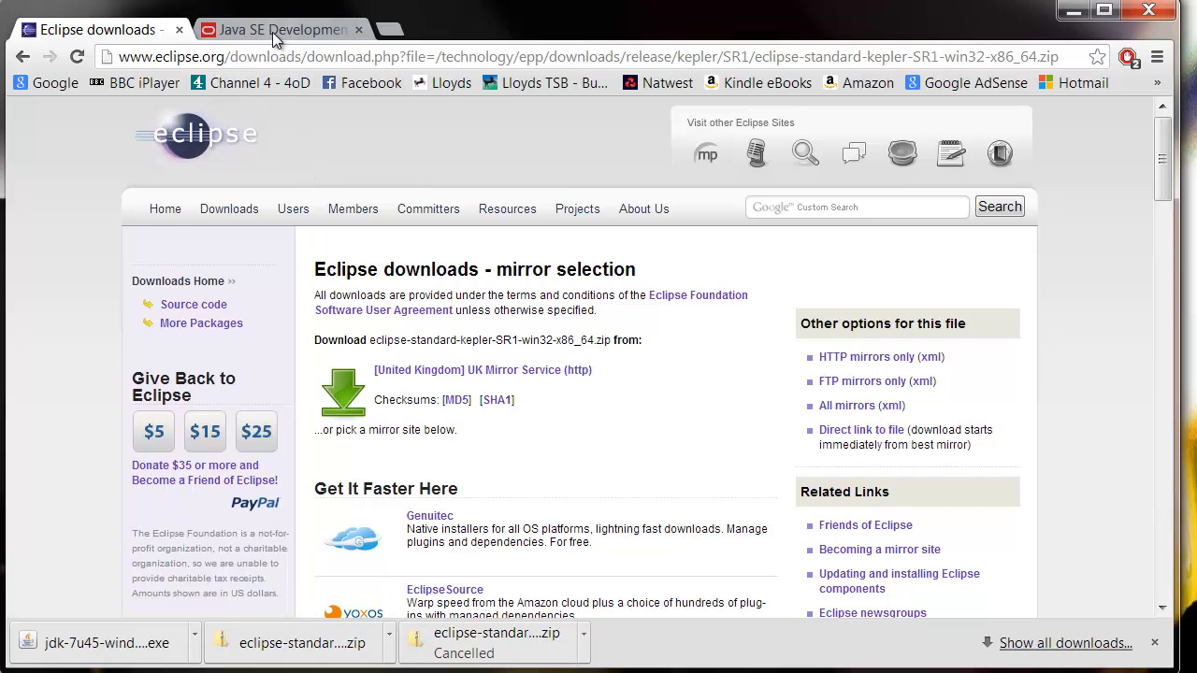
- Request the 64-bit Windows JDK 7u45 download and dismiss the license agreement alert
{"action": "left_click", "coordinate": [281, 30]}
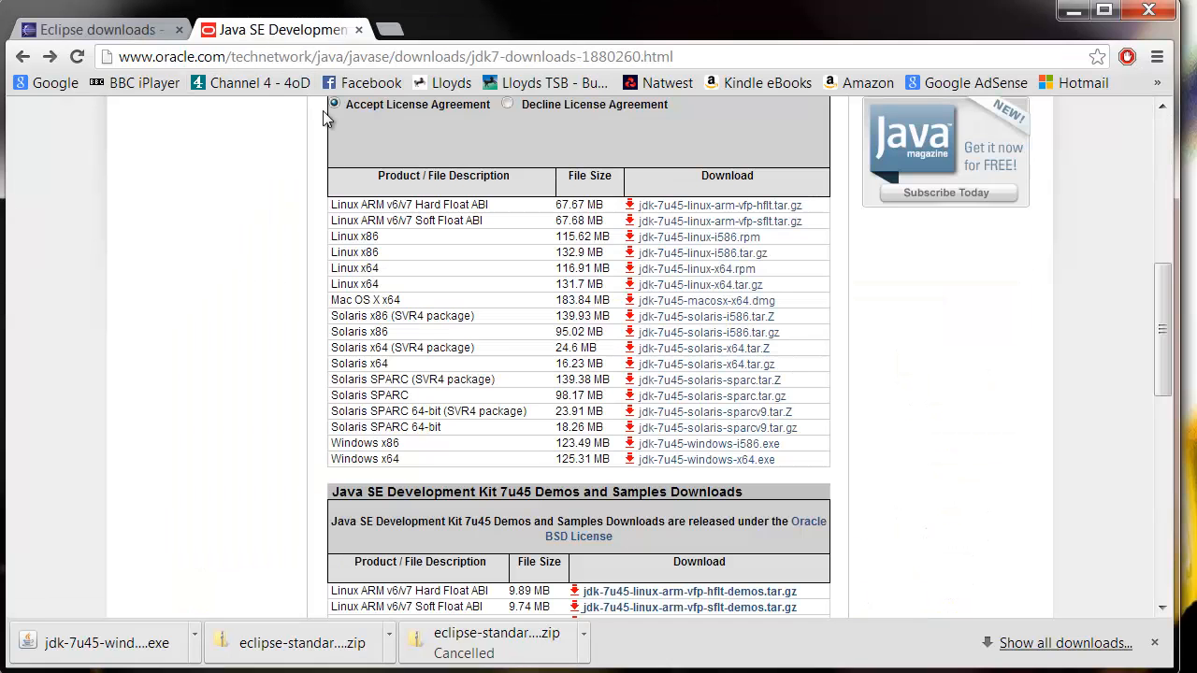
{"action": "scroll", "scroll_direction": "up", "scroll_amount": 3}
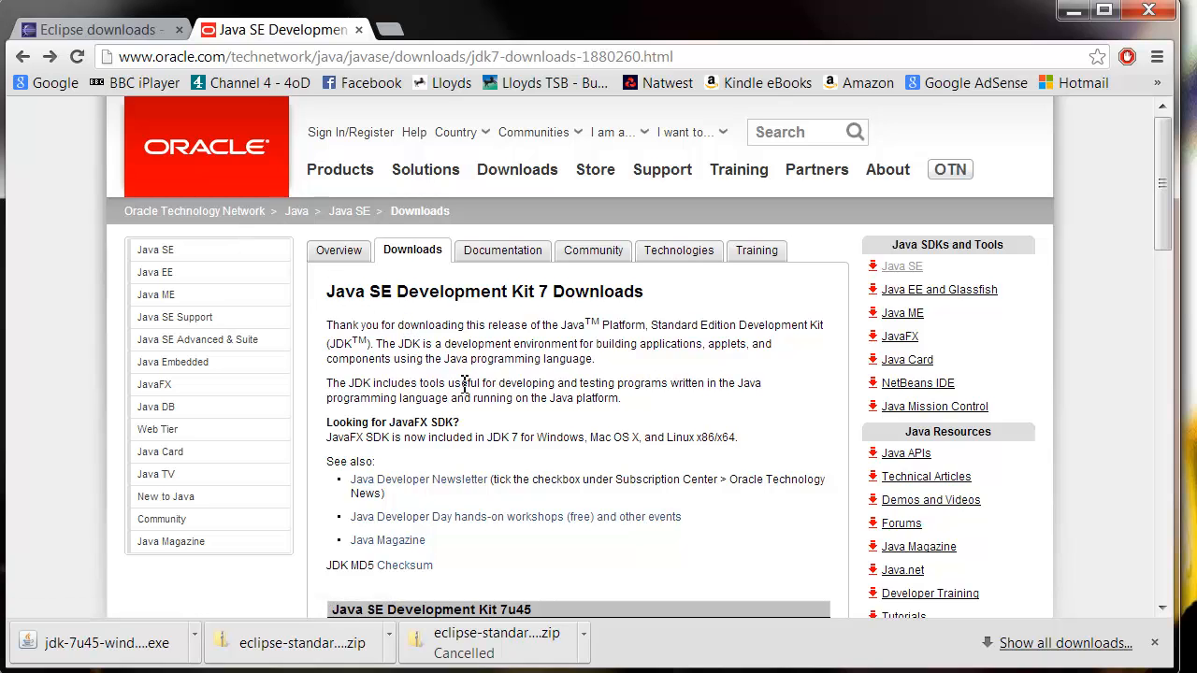
{"action": "scroll", "scroll_direction": "down", "scroll_amount": 3}
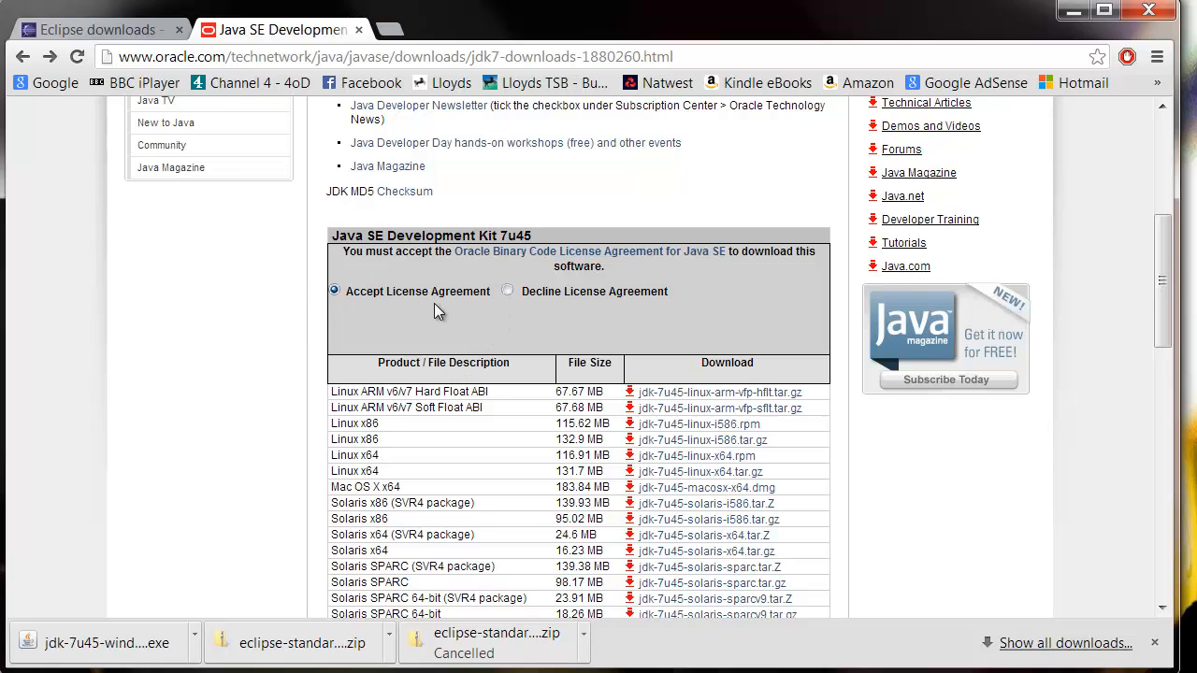
{"action": "scroll", "scroll_direction": "down", "scroll_amount": 3}
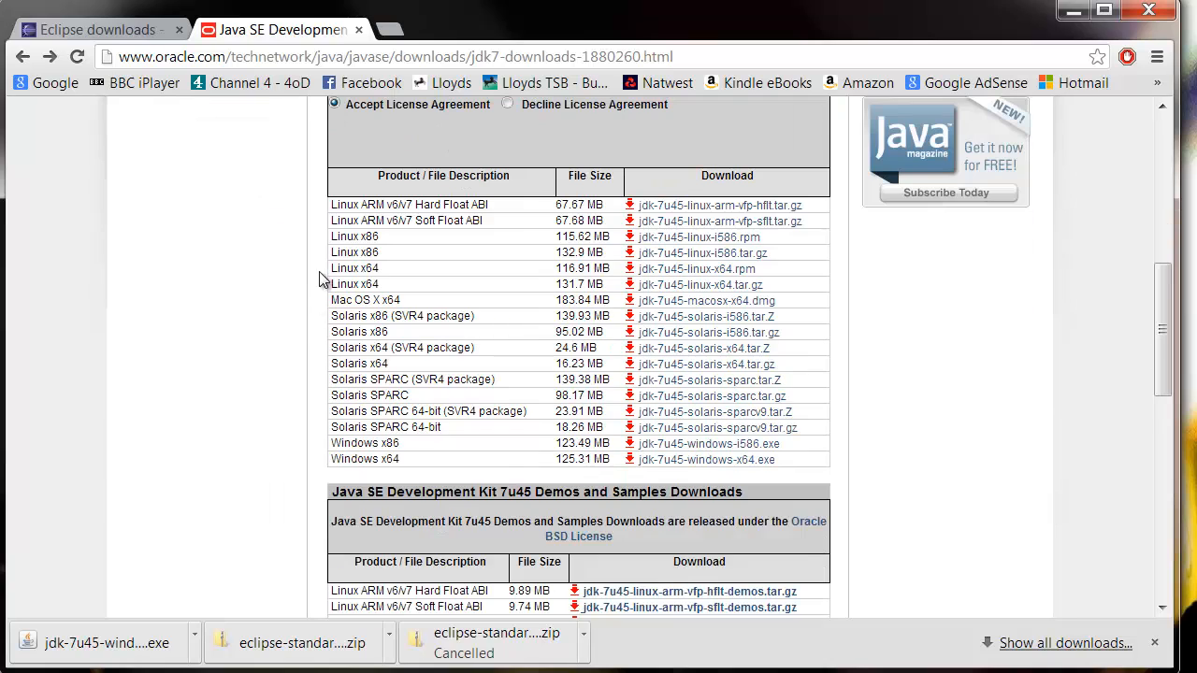
{"action": "mouse_move", "coordinate": [410, 472]}
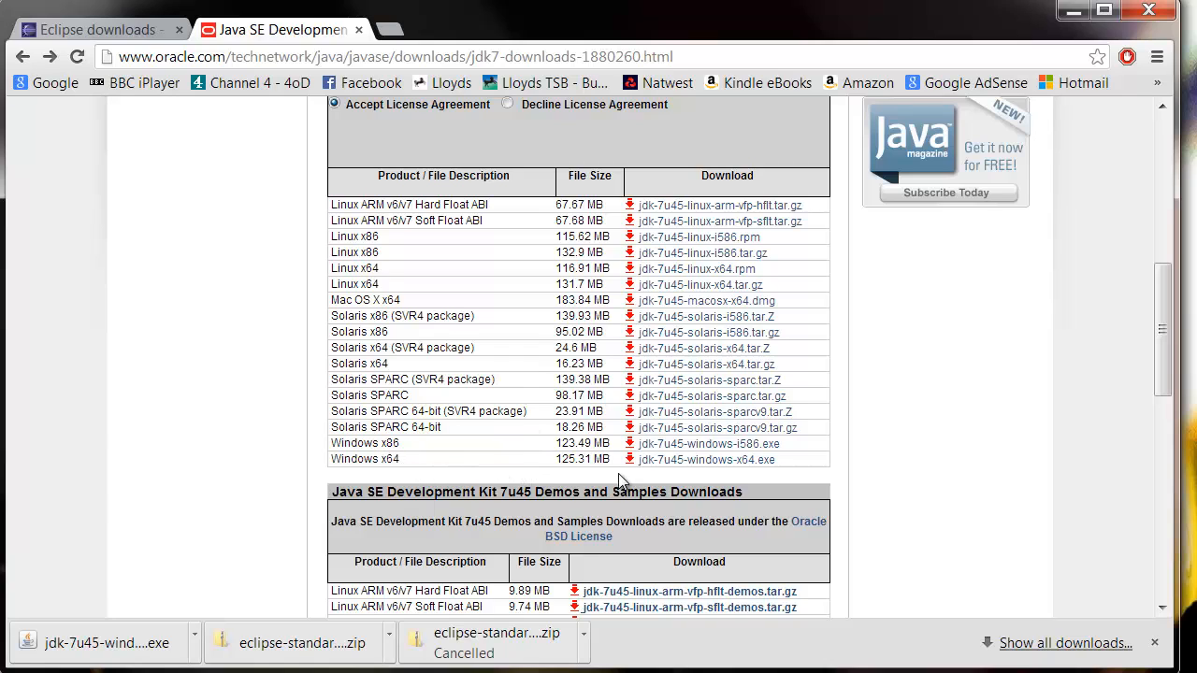
{"action": "left_click", "coordinate": [707, 460]}
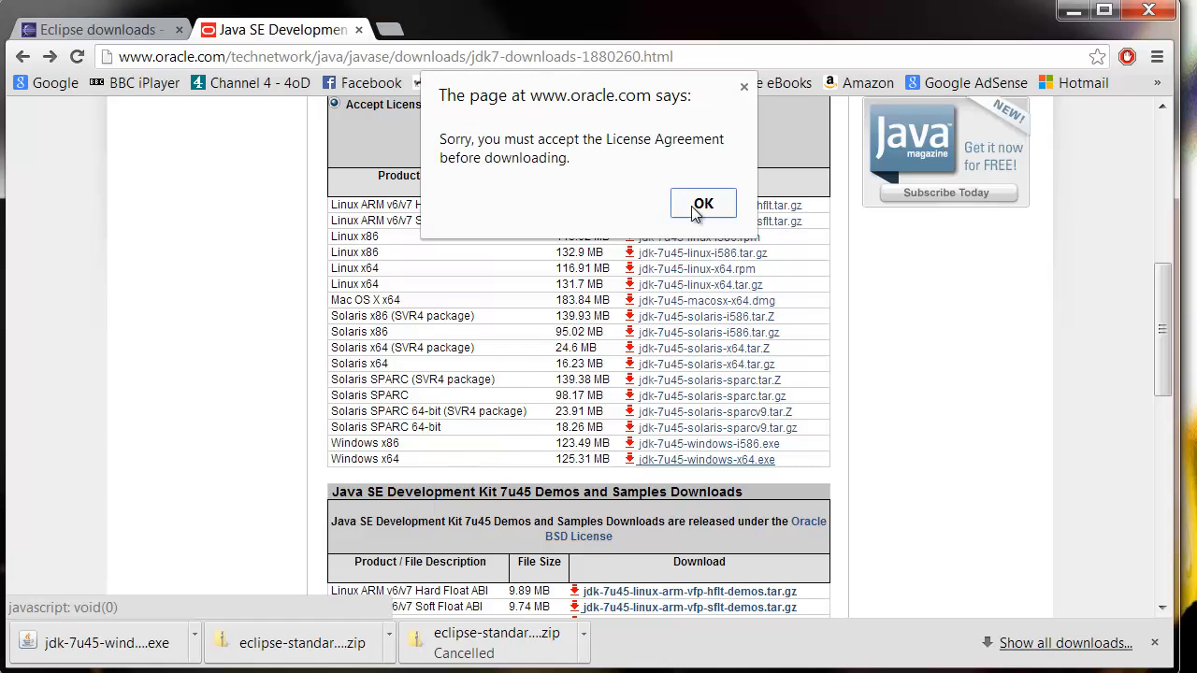
{"action": "left_click", "coordinate": [703, 203]}
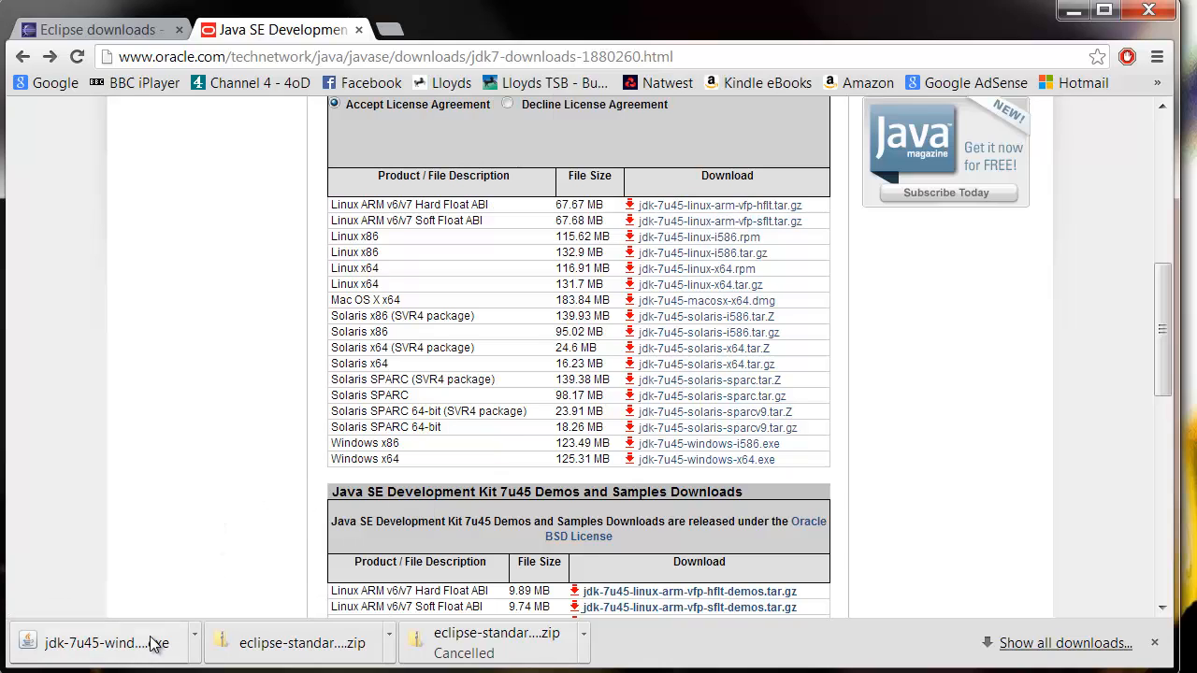
- Install JDK 7 Update 45 (64-bit) with default features and folders, then close the wizard
{"action": "left_click", "coordinate": [93, 643]}
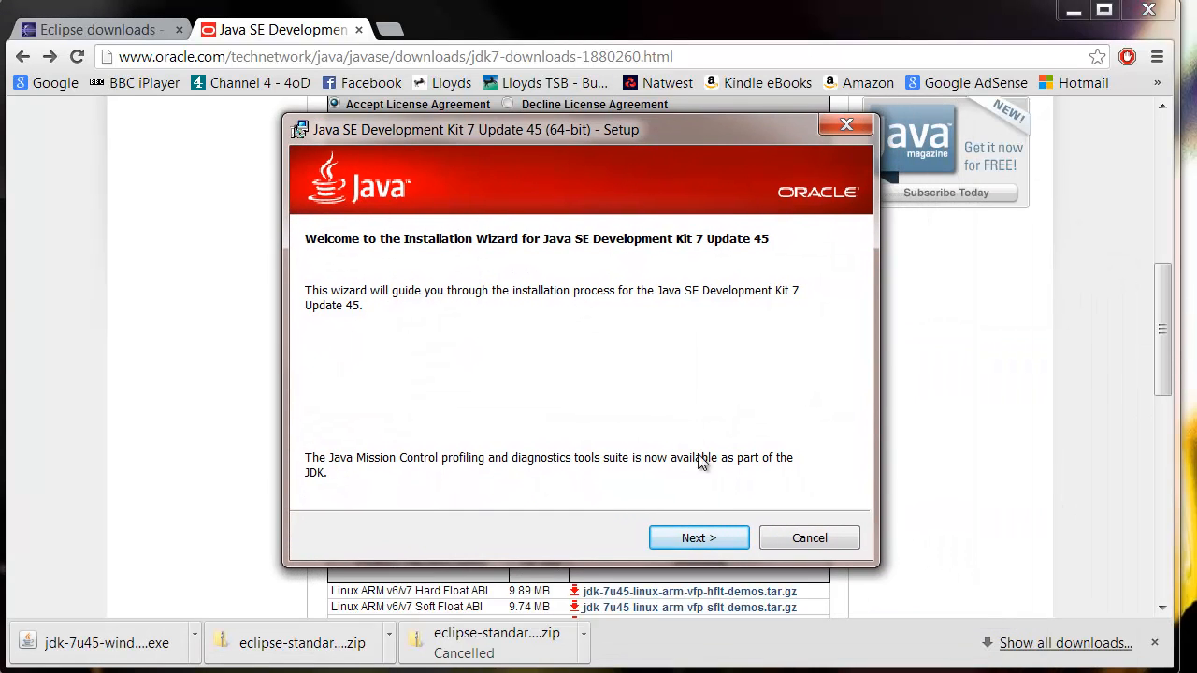
{"action": "left_click", "coordinate": [700, 539]}
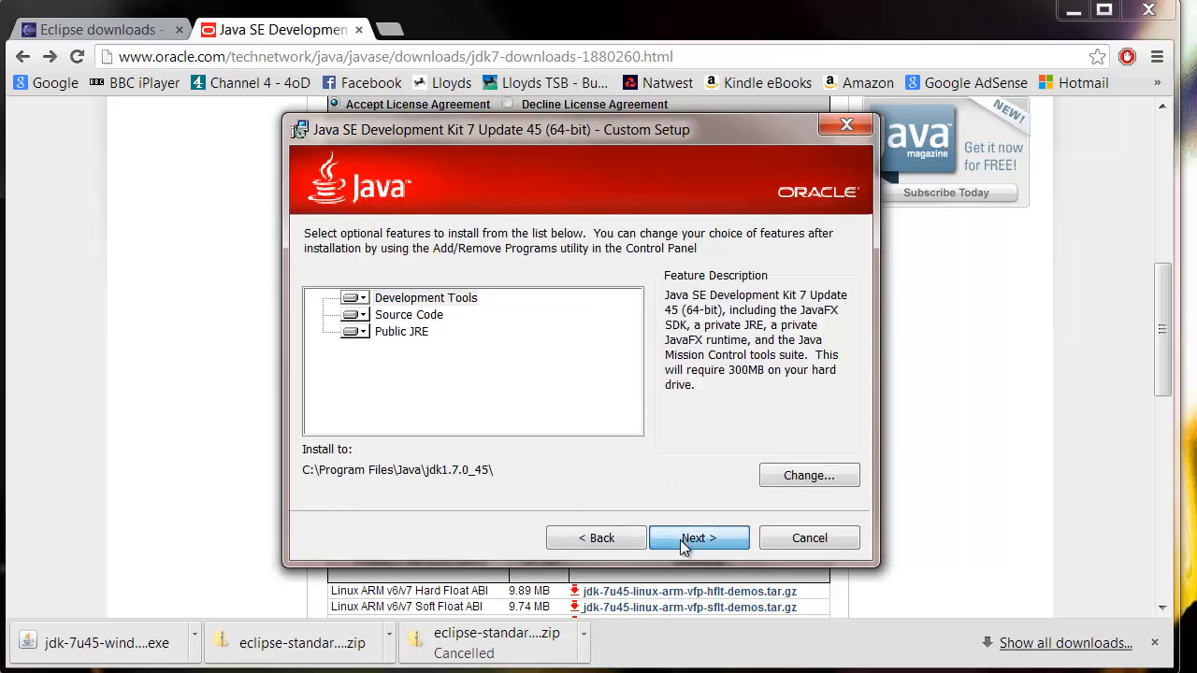
{"action": "left_click", "coordinate": [700, 539]}
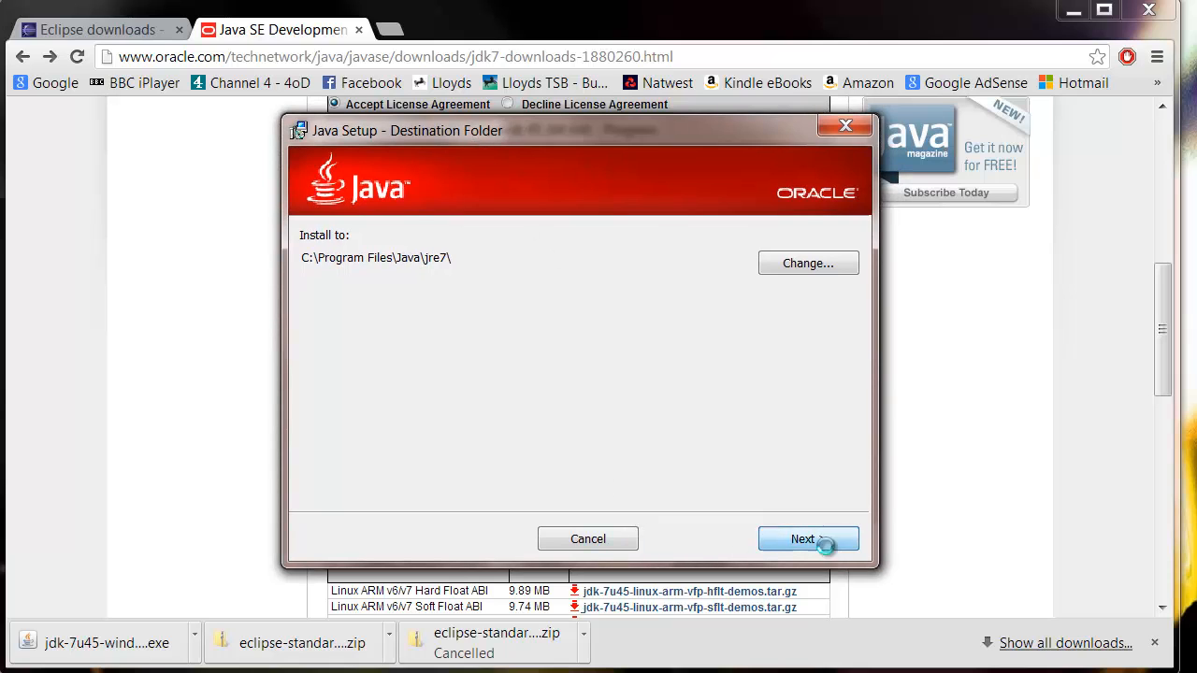
{"action": "left_click", "coordinate": [808, 539]}
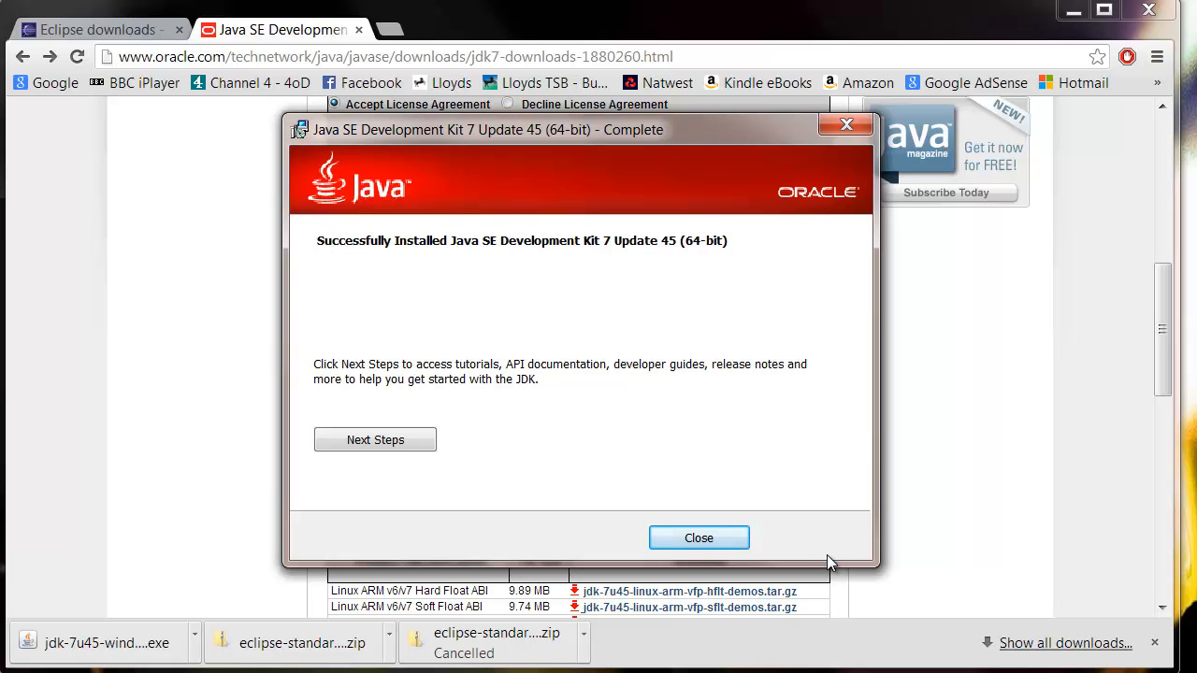
{"action": "mouse_move", "coordinate": [457, 444]}
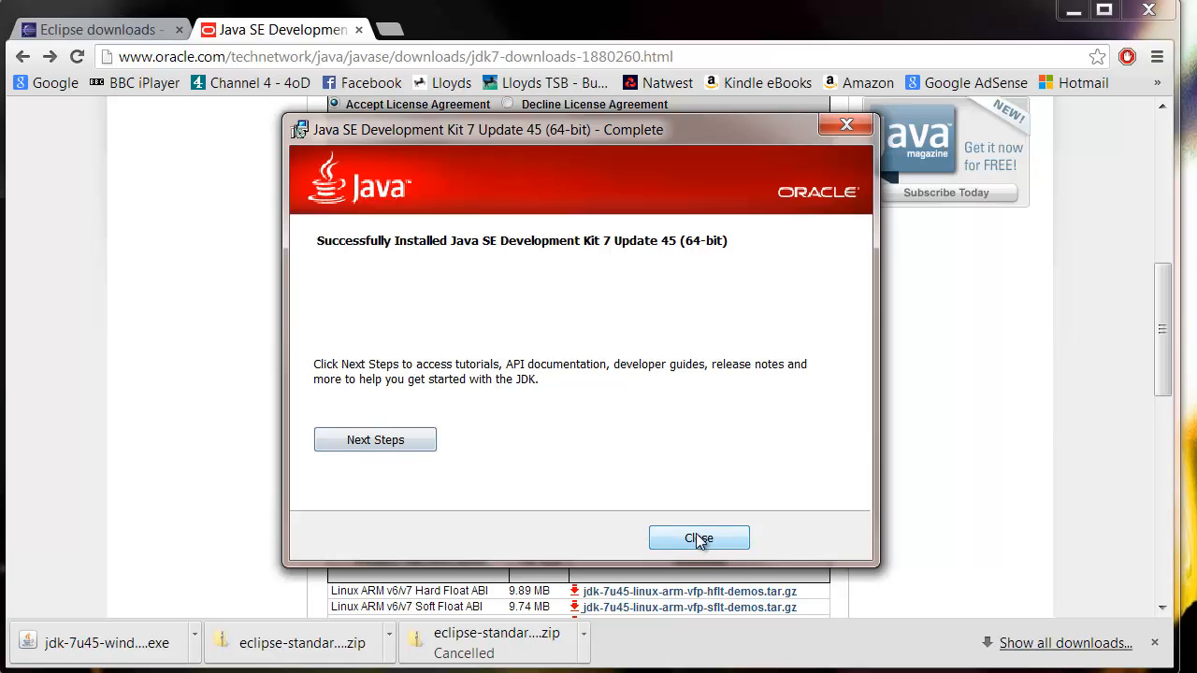
{"action": "left_click", "coordinate": [699, 539]}
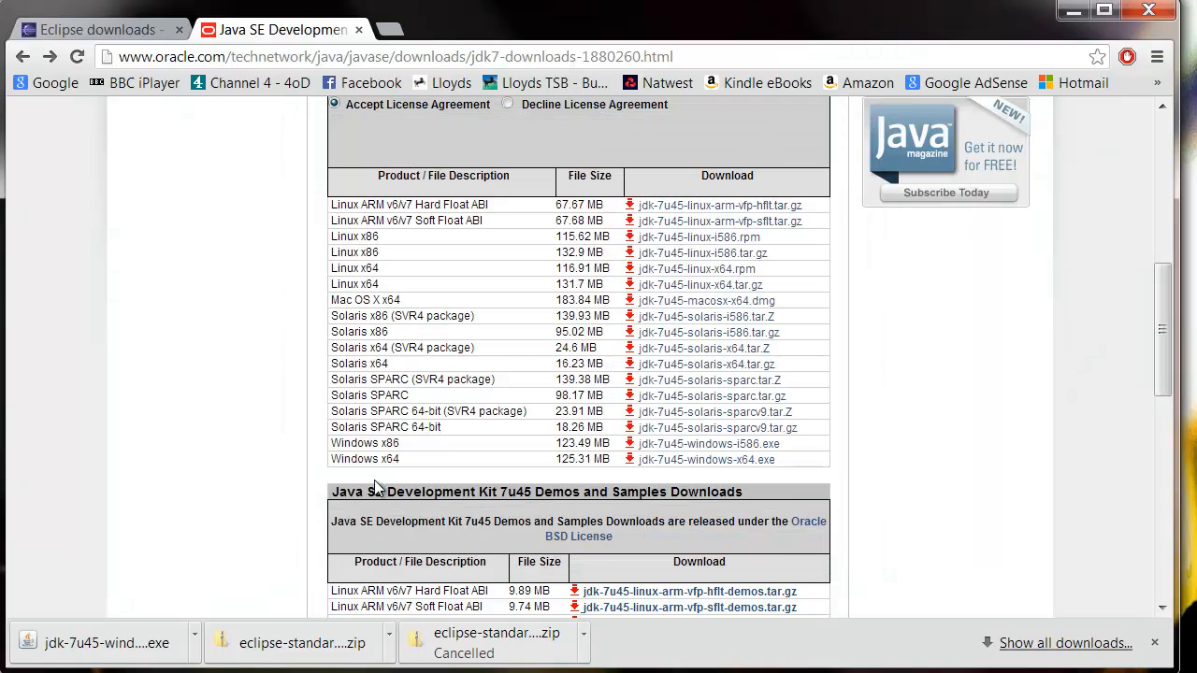
{"action": "mouse_move", "coordinate": [196, 421]}
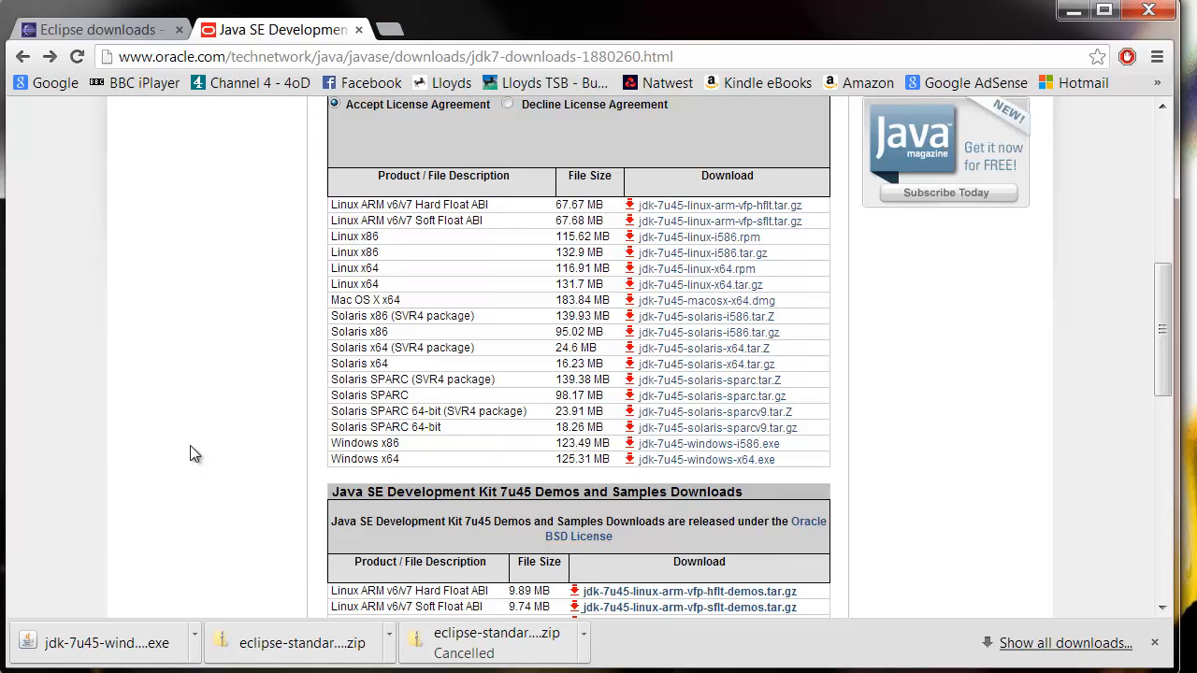
{"action": "mouse_move", "coordinate": [363, 628]}
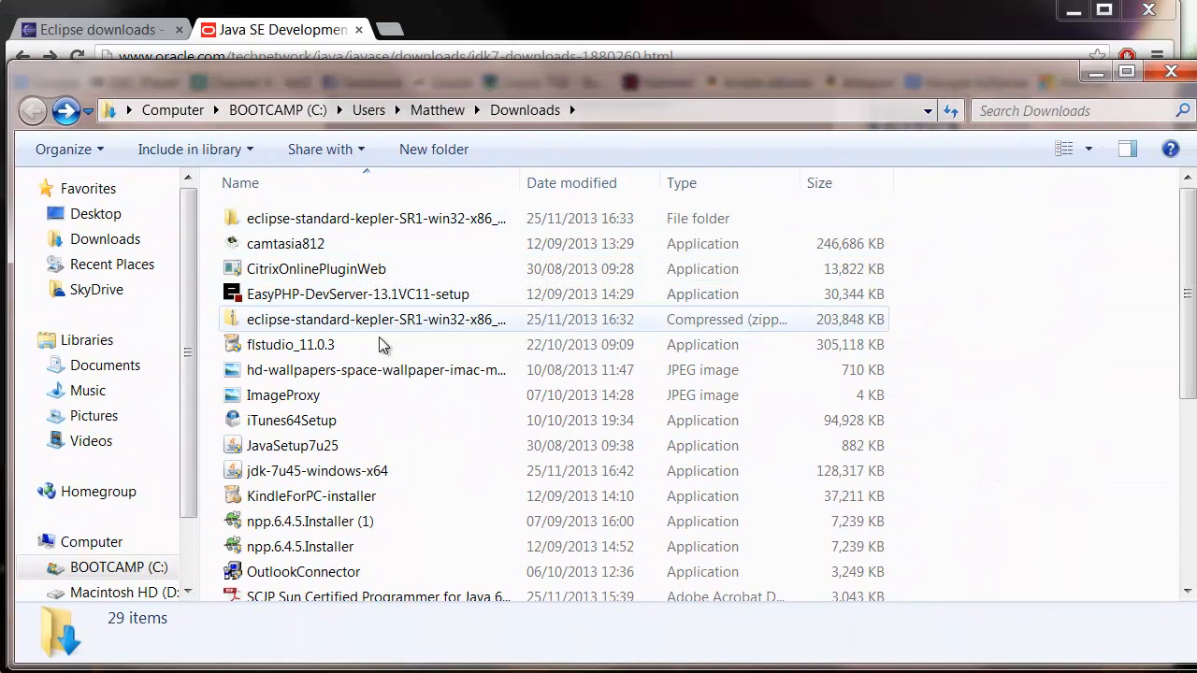
- Open the eclipse folder inside the extracted eclipse-standard-kepler-SR1-win32-x86_64 folder
{"action": "right_click", "coordinate": [374, 318]}
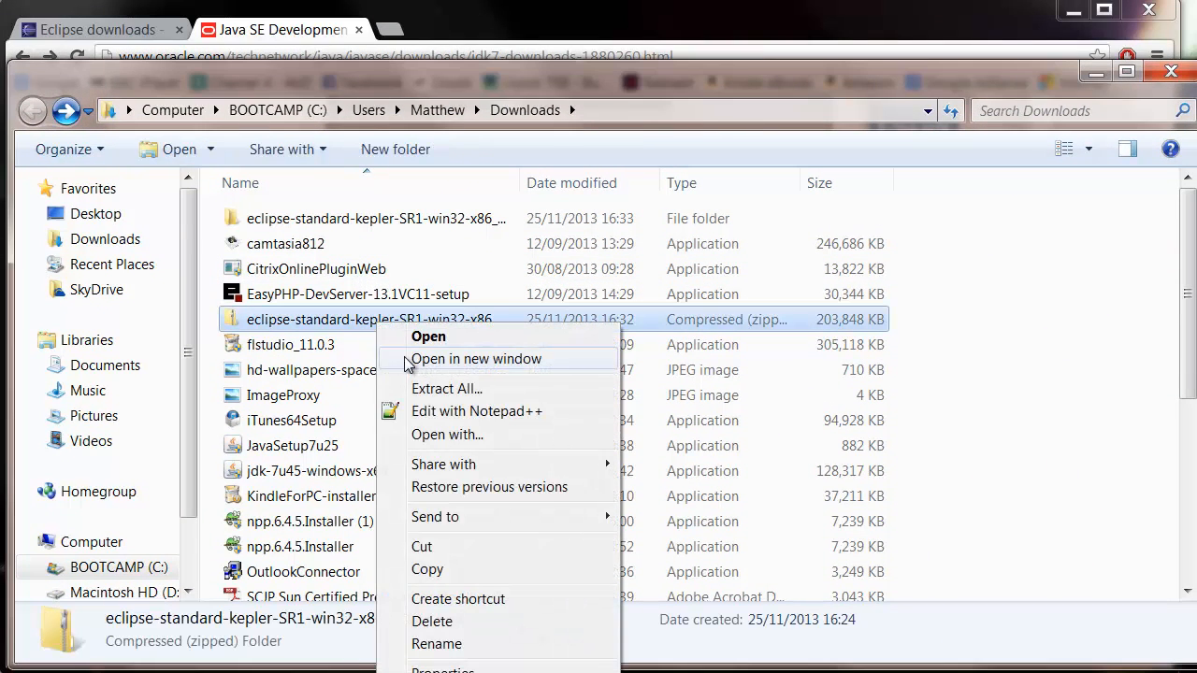
{"action": "mouse_move", "coordinate": [296, 297]}
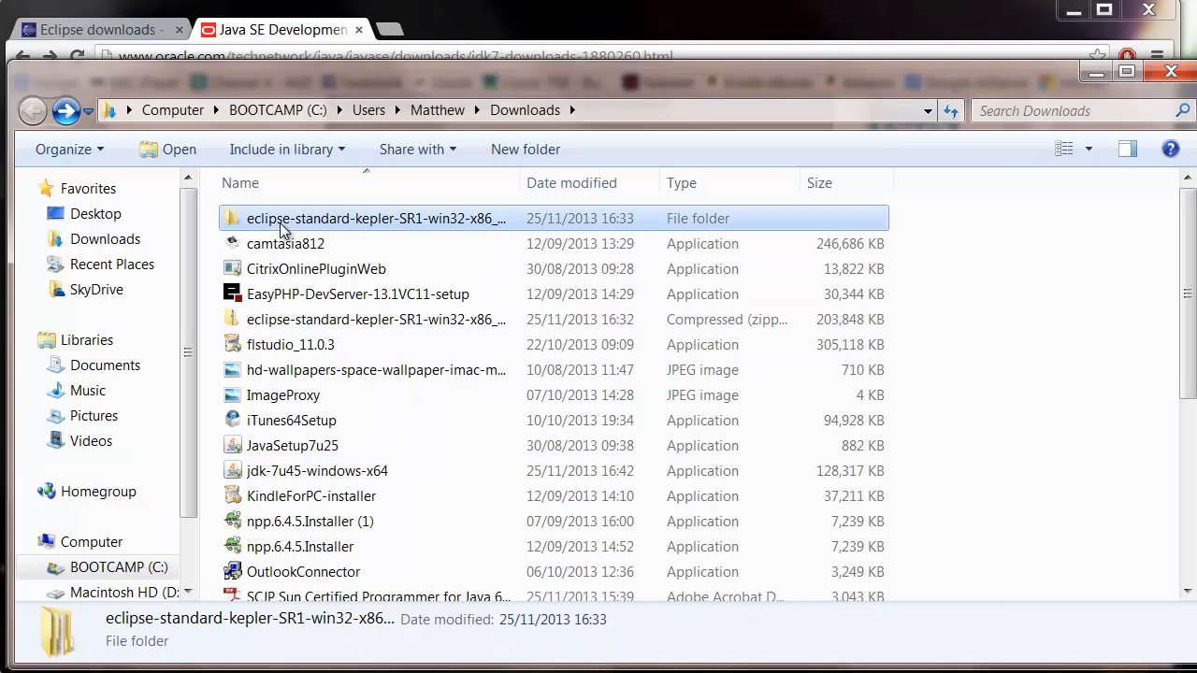
{"action": "double_click", "coordinate": [376, 217]}
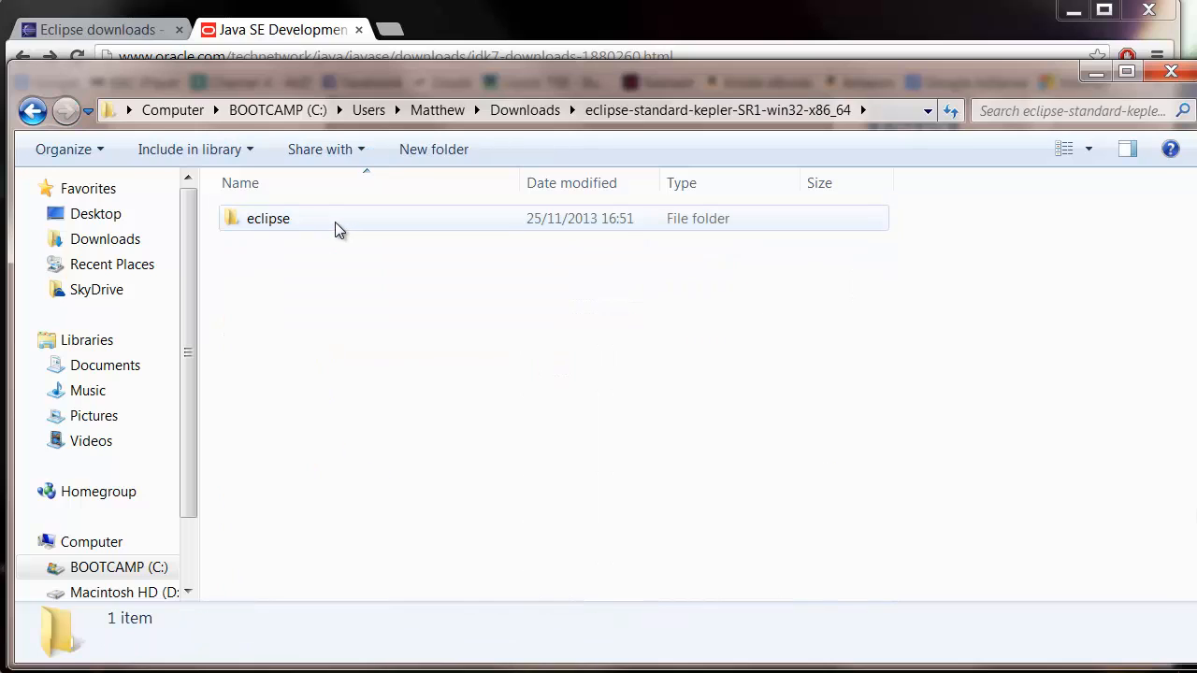
{"action": "double_click", "coordinate": [269, 217]}
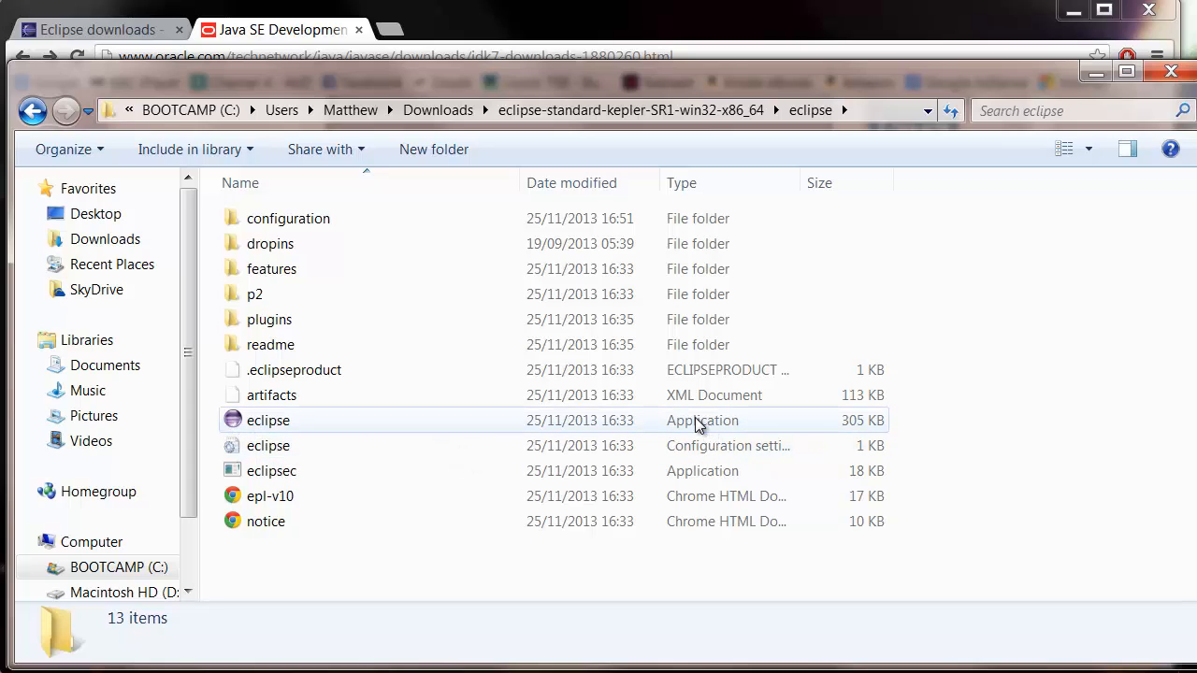
{"action": "mouse_move", "coordinate": [270, 419]}
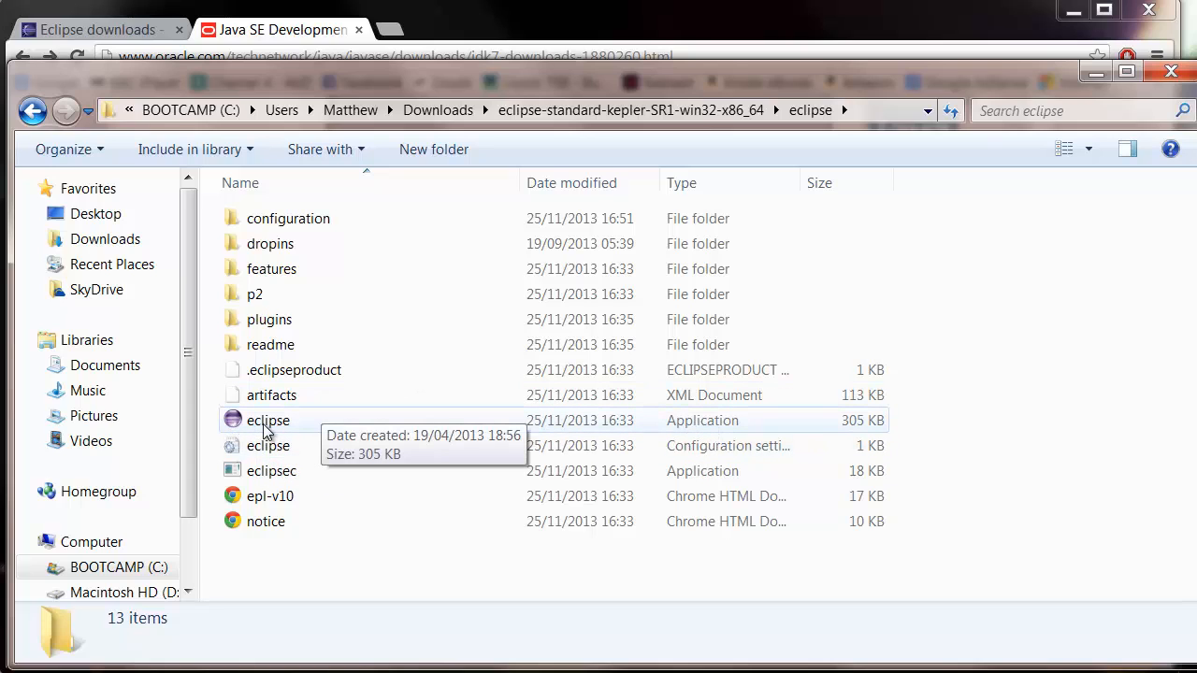
- Start eclipse.exe and accept the default workspace in the Workspace Launcher
{"action": "double_click", "coordinate": [269, 419]}
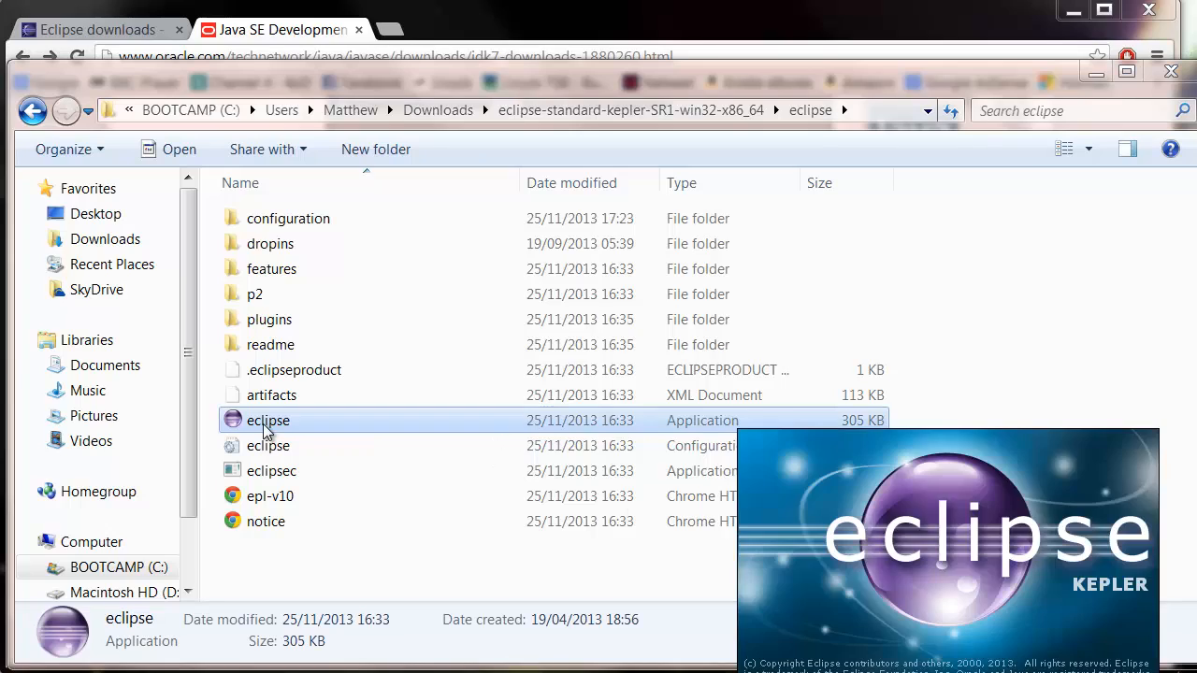
{"action": "double_click", "coordinate": [270, 419]}
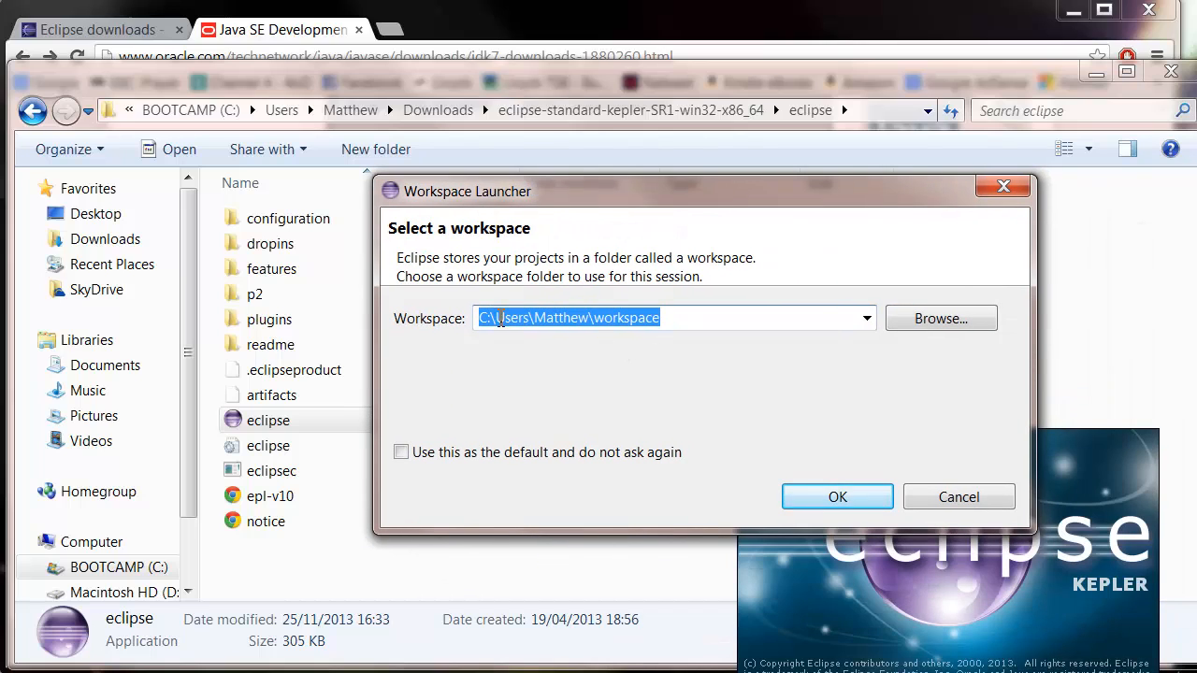
{"action": "mouse_move", "coordinate": [838, 497]}
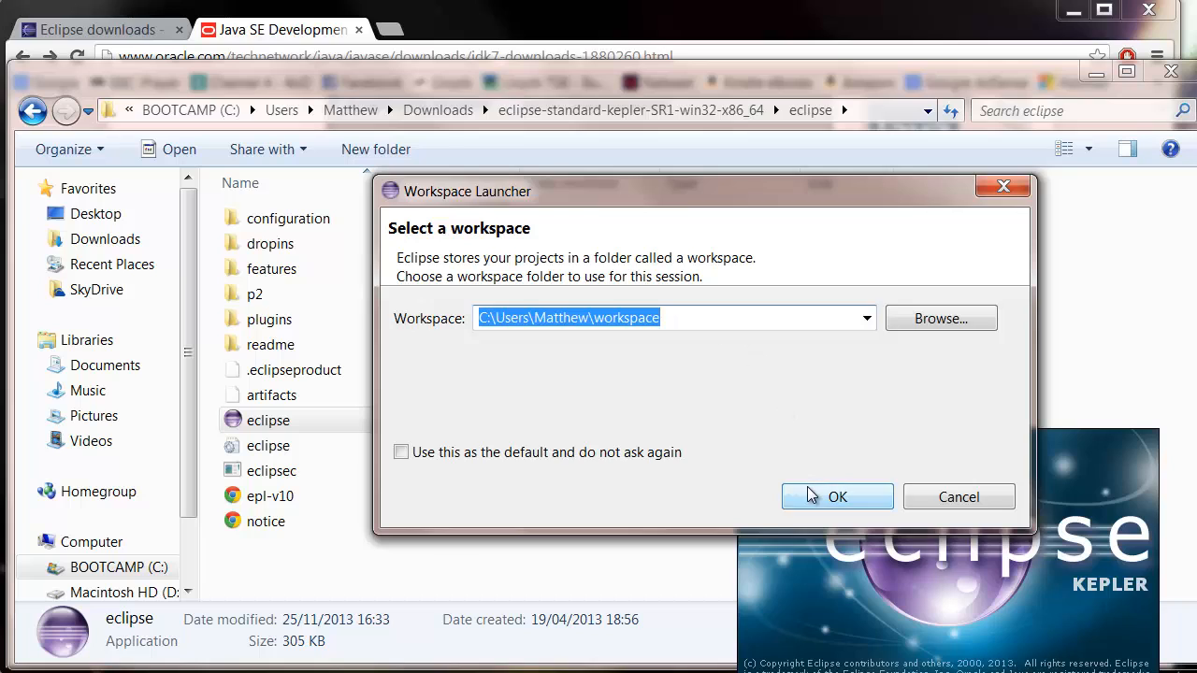
{"action": "left_click", "coordinate": [838, 497]}
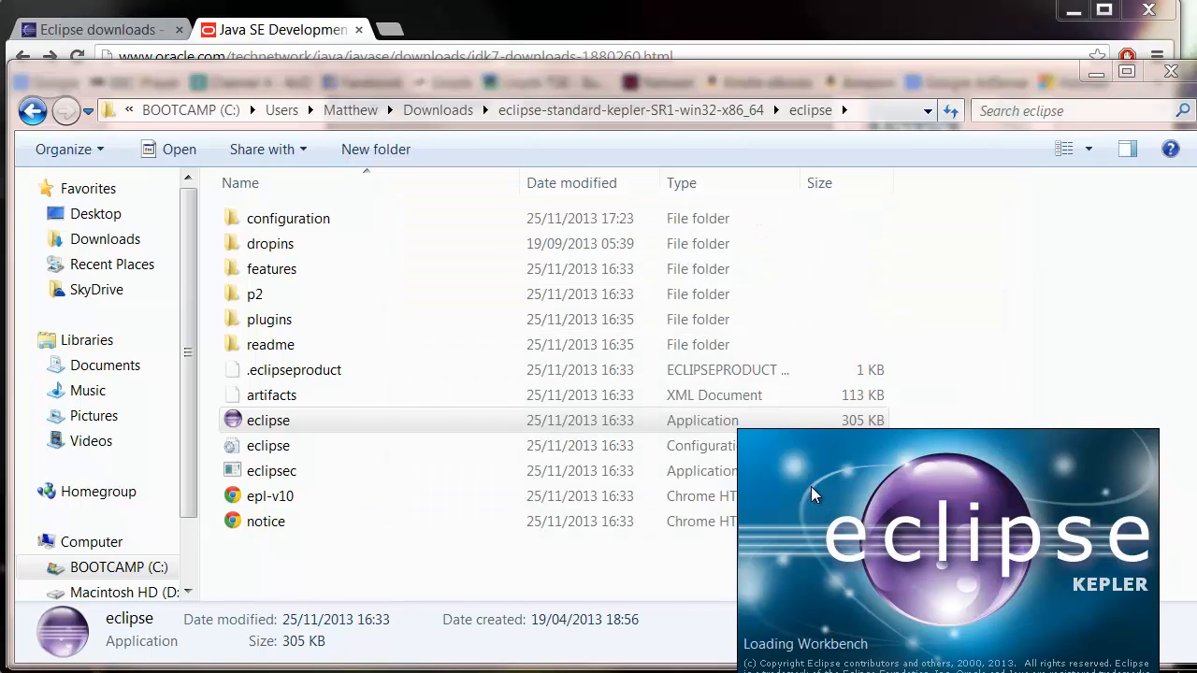